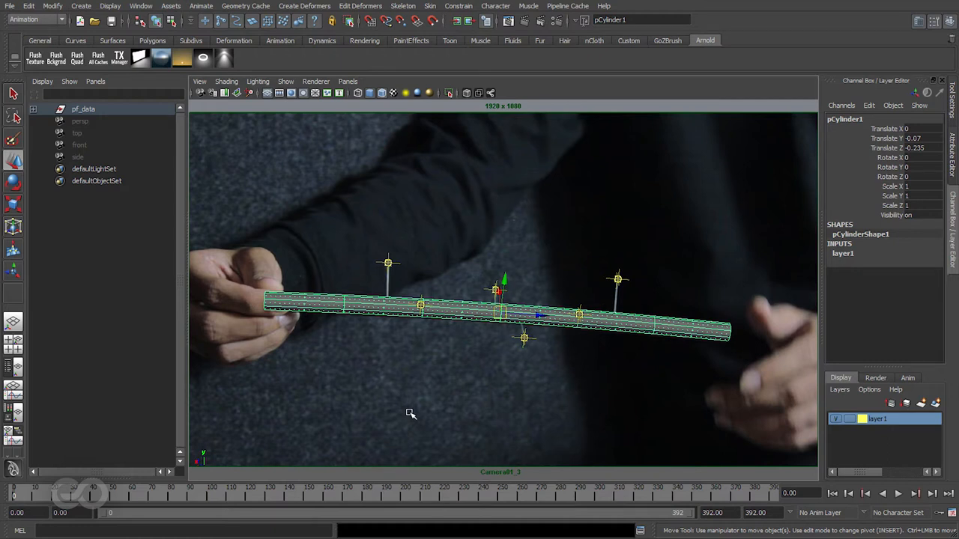
- Clear the selection, then select pCylinder1 together with group1 in the Outliner
{"action": "left_click", "coordinate": [292, 303]}
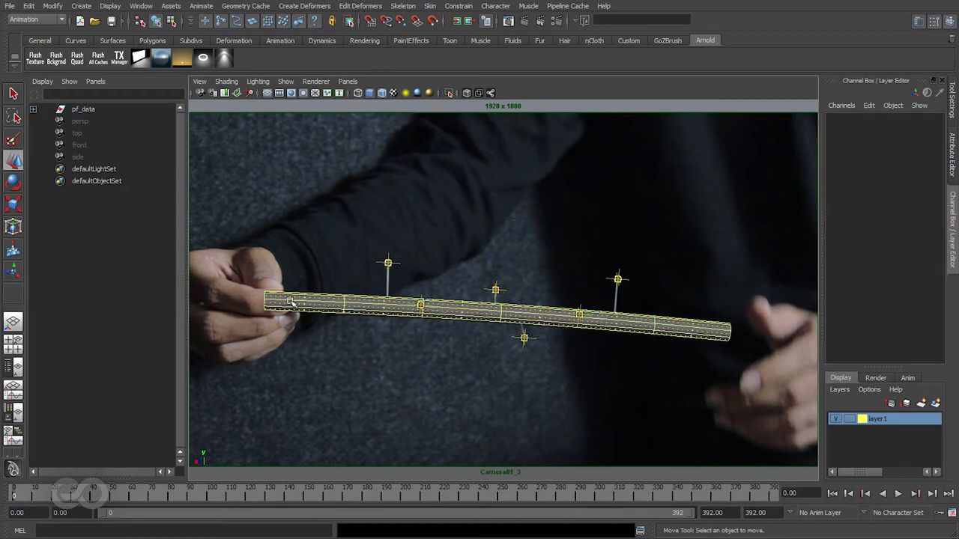
{"action": "left_click", "coordinate": [33, 109]}
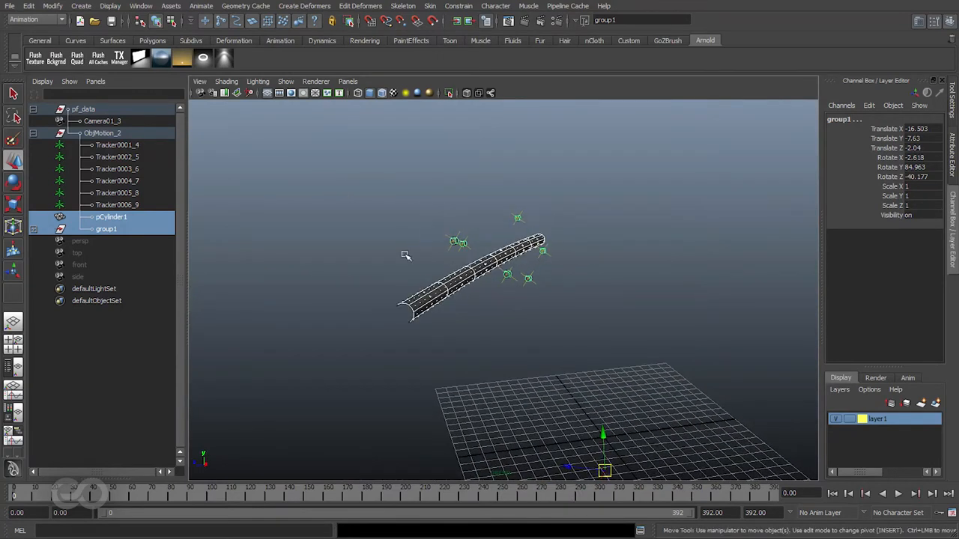
{"action": "mouse_move", "coordinate": [447, 292]}
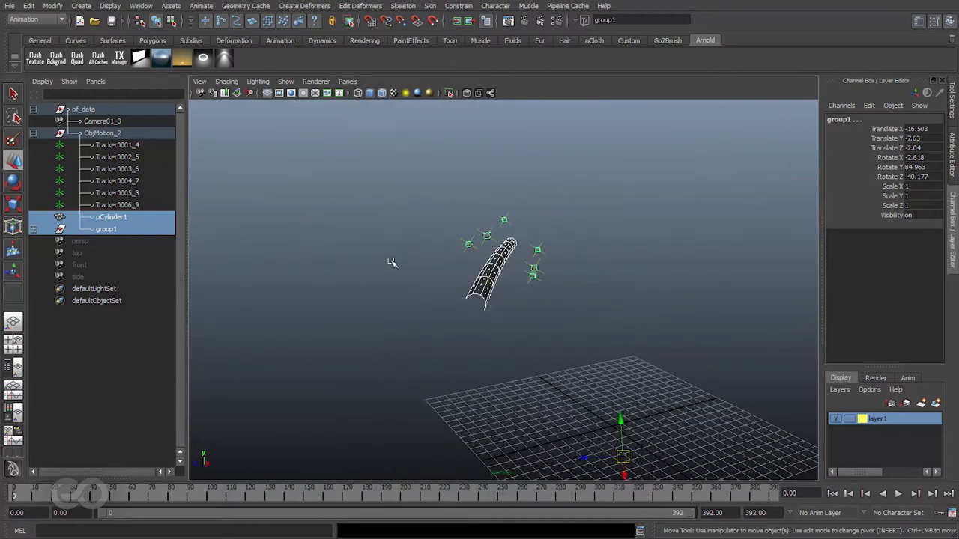
- Group pCylinder1 and group1, rename the new group OBJG, and reselect it
{"action": "left_click", "coordinate": [110, 217]}
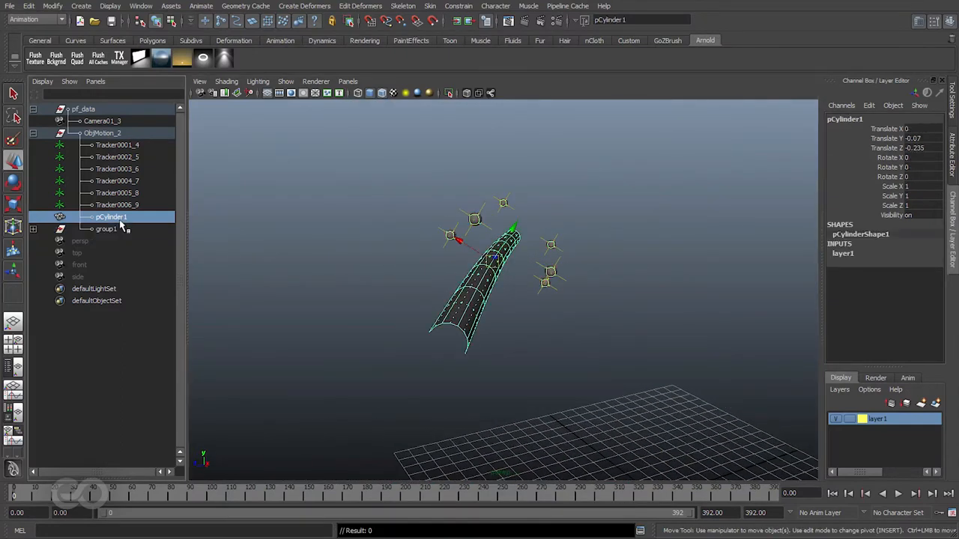
{"action": "left_click", "coordinate": [106, 229]}
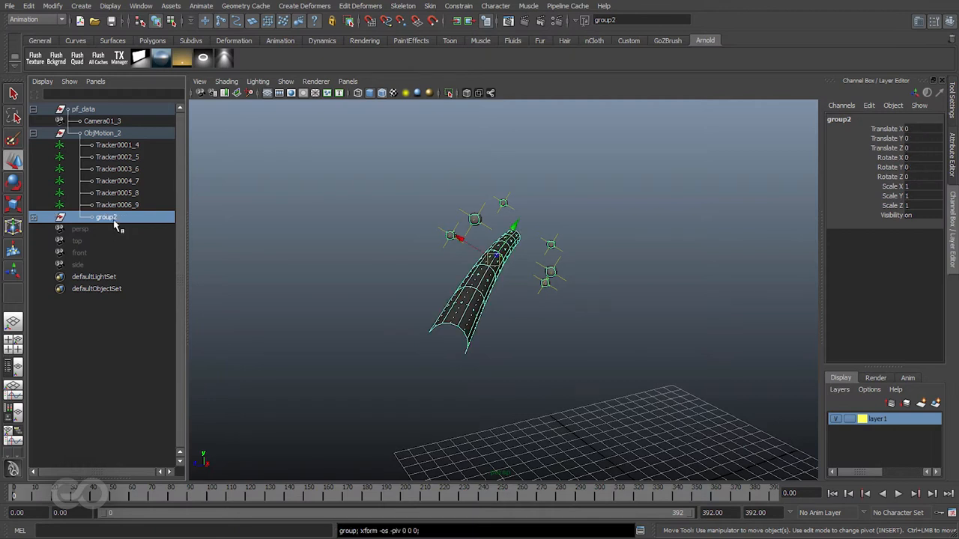
{"action": "mouse_move", "coordinate": [110, 230]}
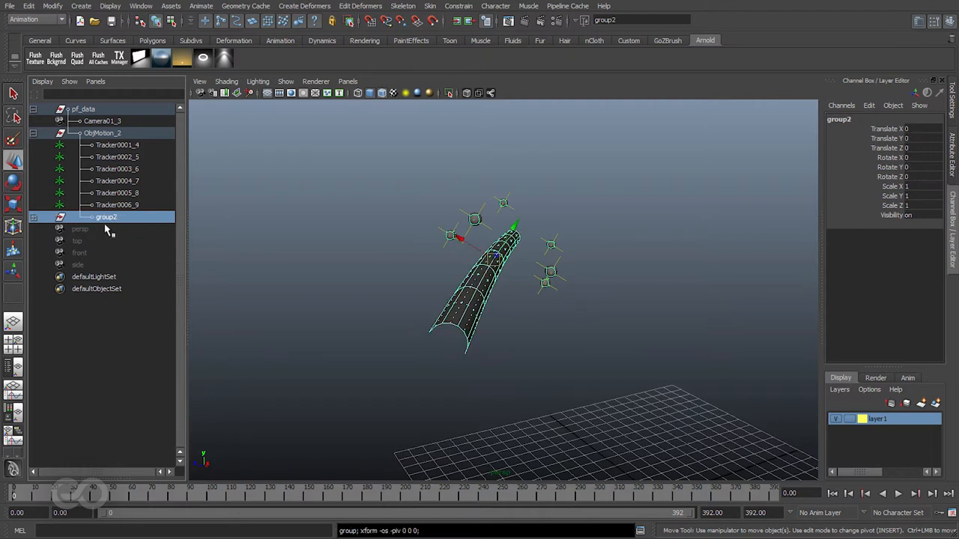
{"action": "double_click", "coordinate": [106, 218]}
{"action": "type", "text": "OBJG"}
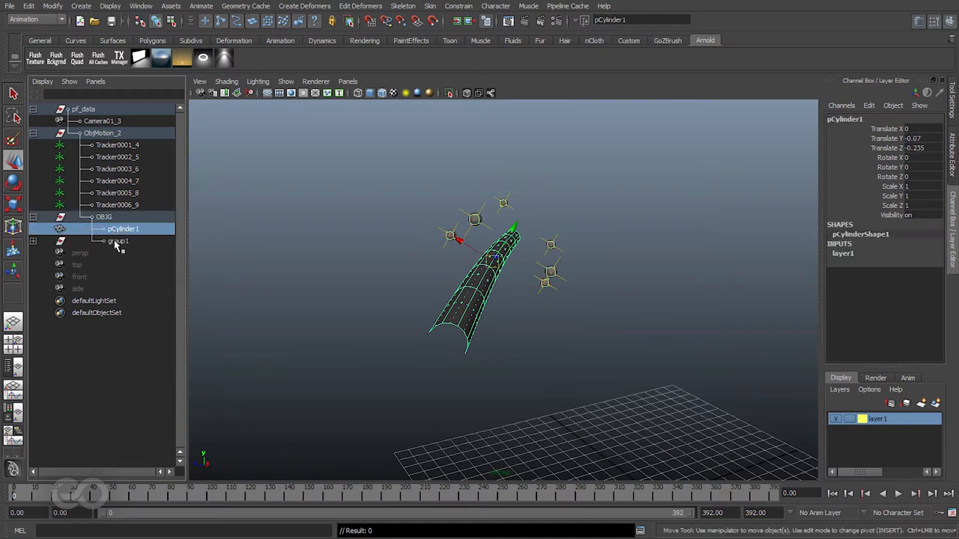
{"action": "left_click", "coordinate": [104, 217]}
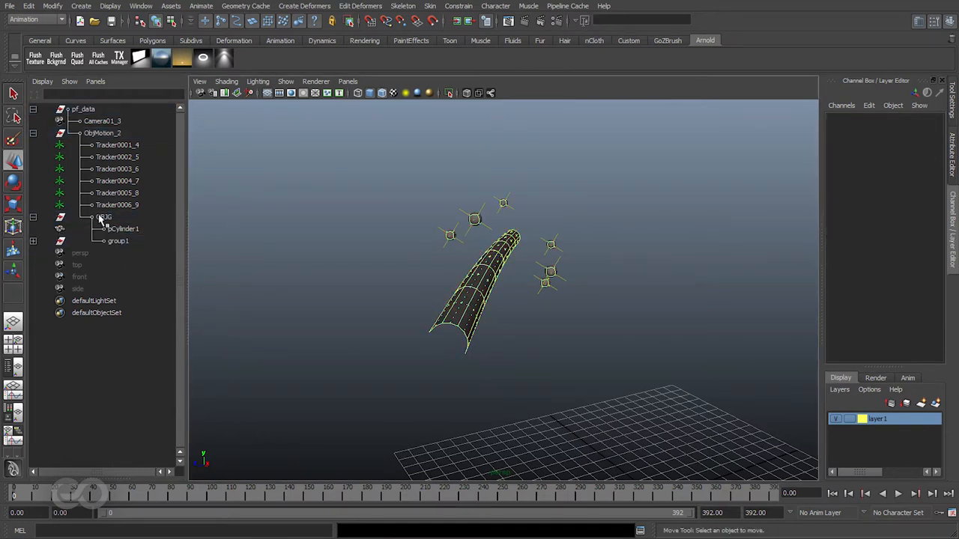
{"action": "left_click", "coordinate": [104, 217]}
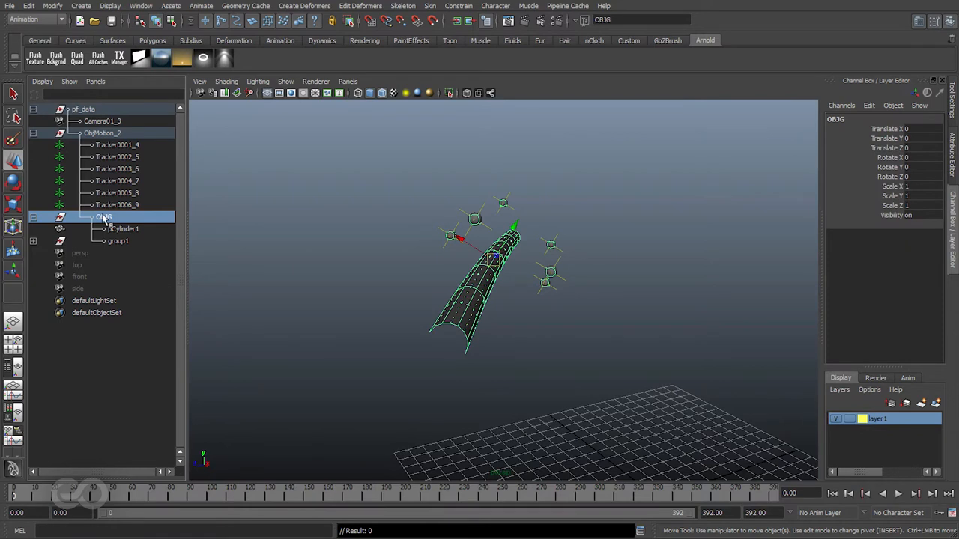
{"action": "mouse_move", "coordinate": [116, 218]}
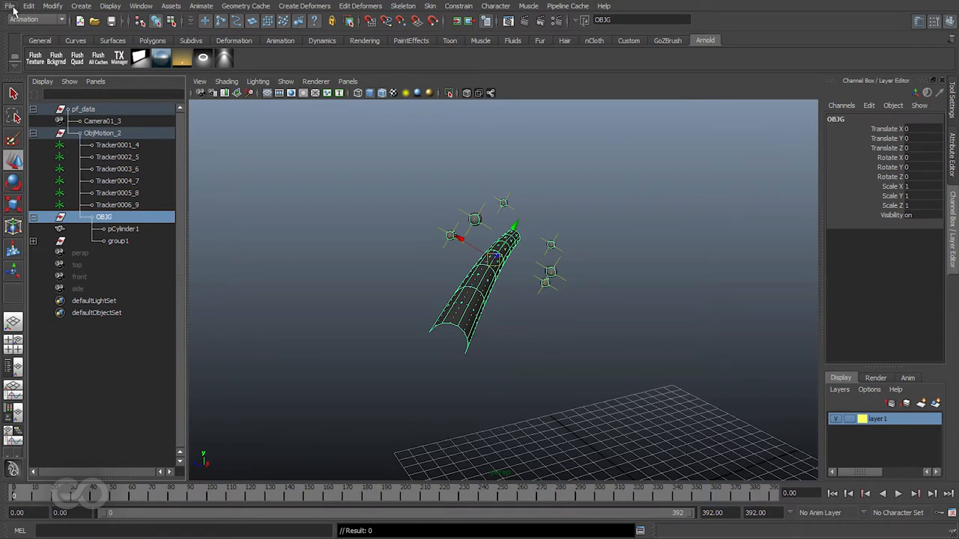
- Set OBJG's Export Selection options to mayaAscii with Keep only a reference enabled
{"action": "left_click", "coordinate": [10, 6]}
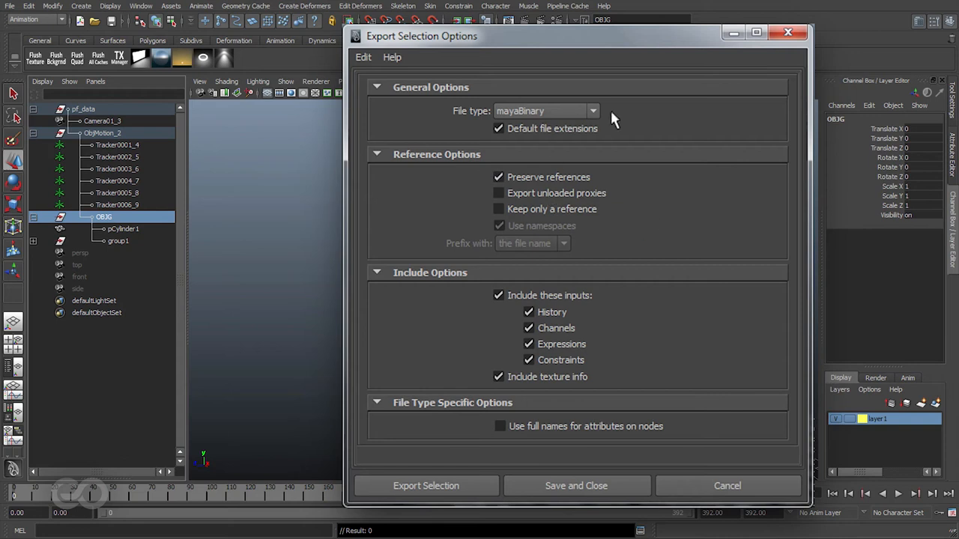
{"action": "mouse_move", "coordinate": [603, 186]}
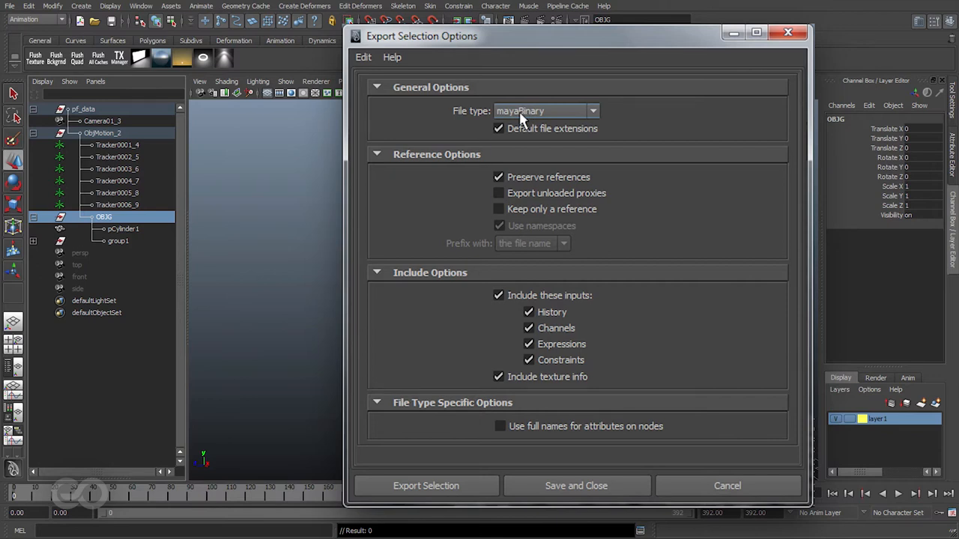
{"action": "left_click", "coordinate": [547, 111]}
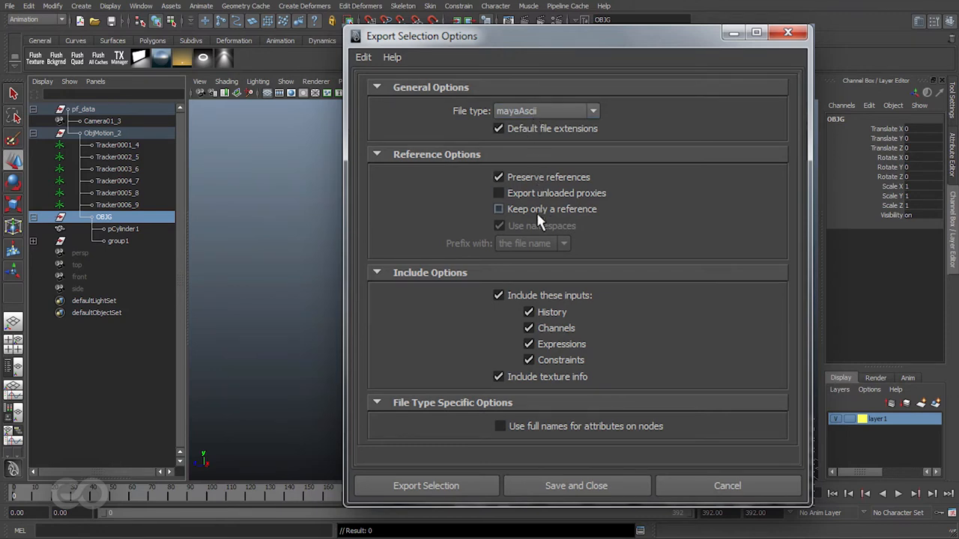
{"action": "left_click", "coordinate": [498, 209]}
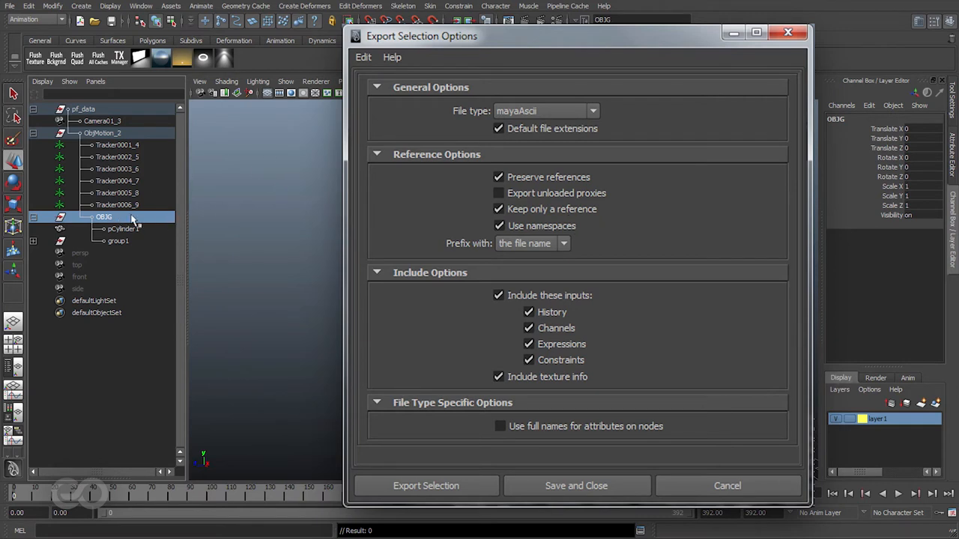
{"action": "mouse_move", "coordinate": [591, 275]}
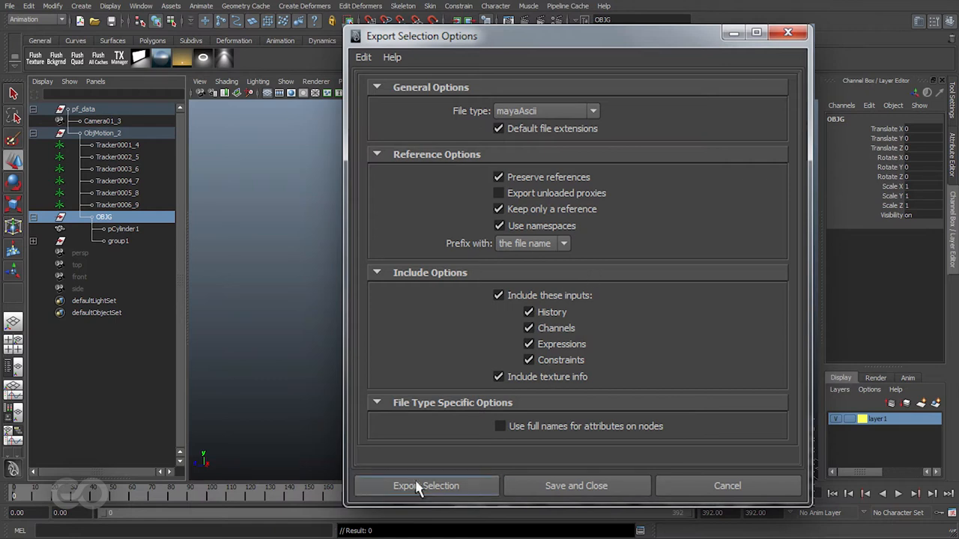
- Export OBJG to the Scenes folder as the Maya ASCII file Lnh_Ref_Landscape
{"action": "left_click", "coordinate": [425, 485]}
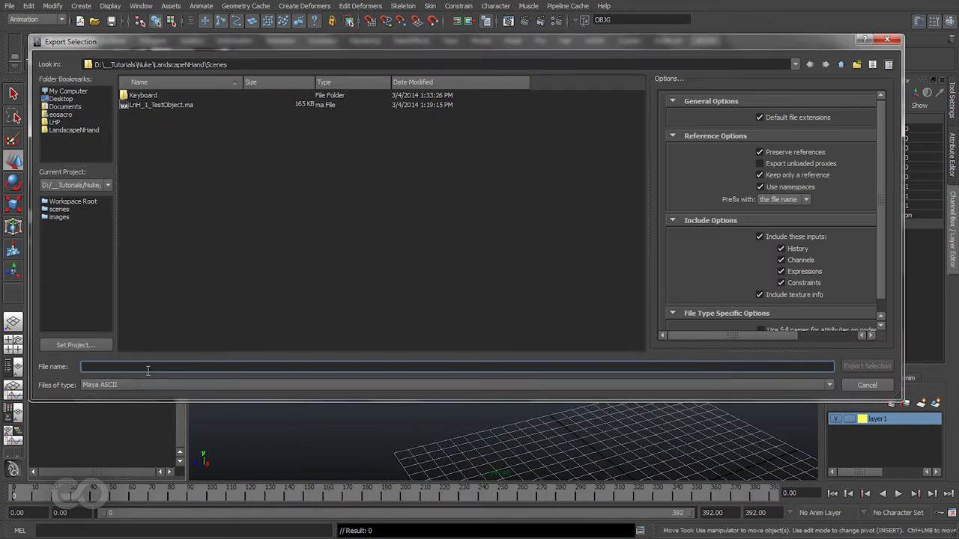
{"action": "type", "text": "Lnh_Ref"}
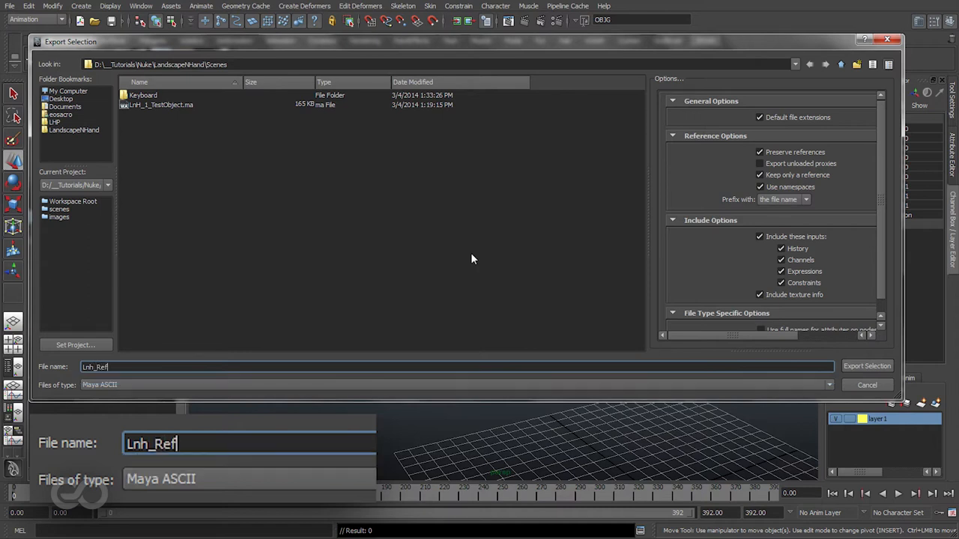
{"action": "type", "text": "Land"}
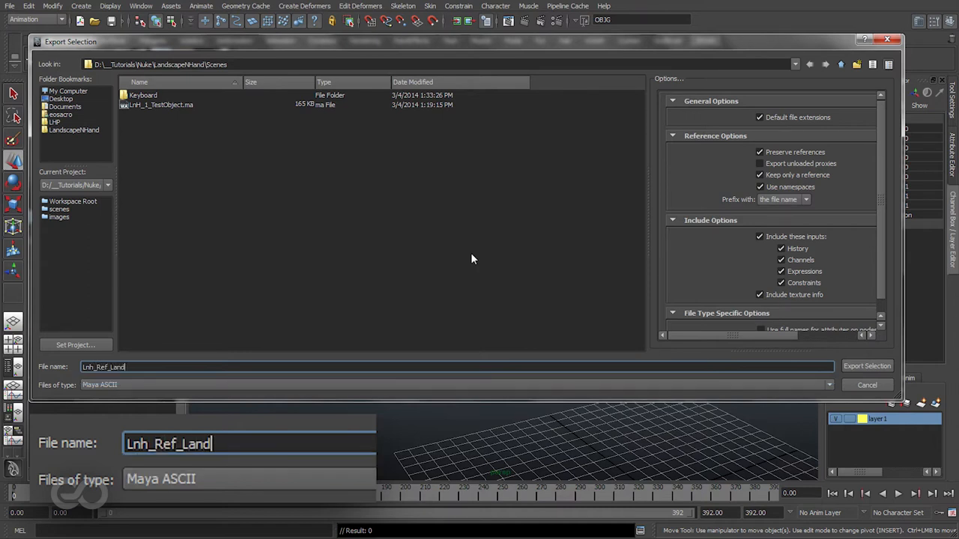
{"action": "left_click", "coordinate": [867, 366]}
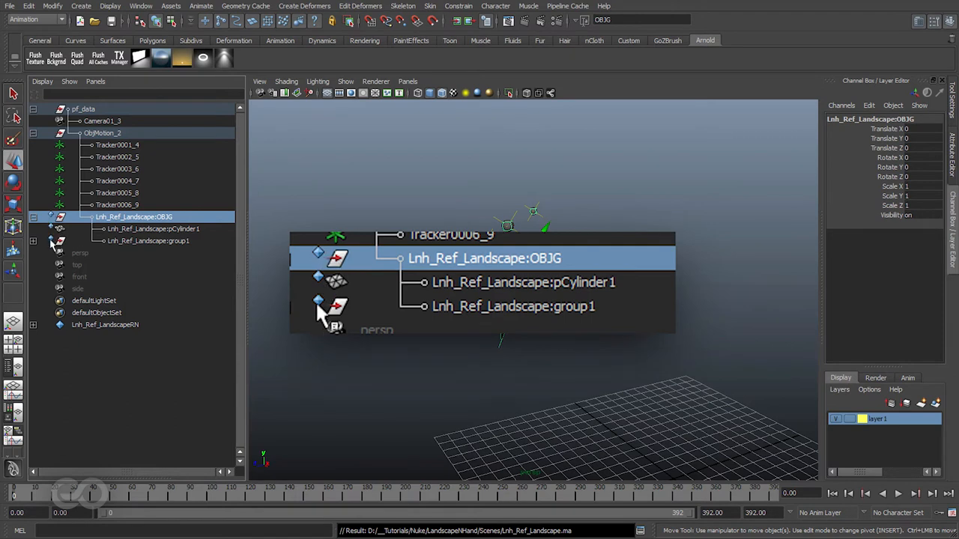
- Confirm the Lnh_Ref_Landscape reference in the Outliner and its 16.4 KB file in Scenes
{"action": "left_click", "coordinate": [148, 241]}
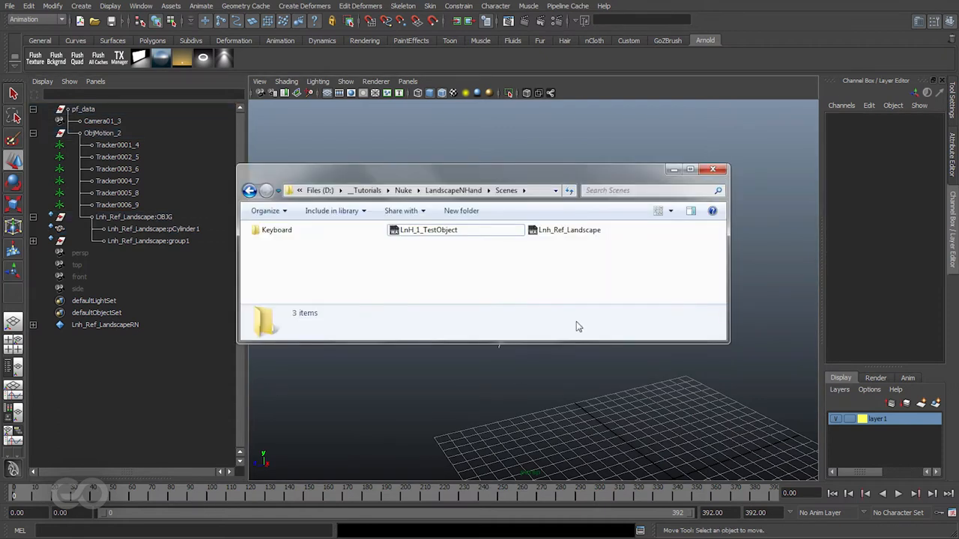
{"action": "left_click", "coordinate": [569, 230]}
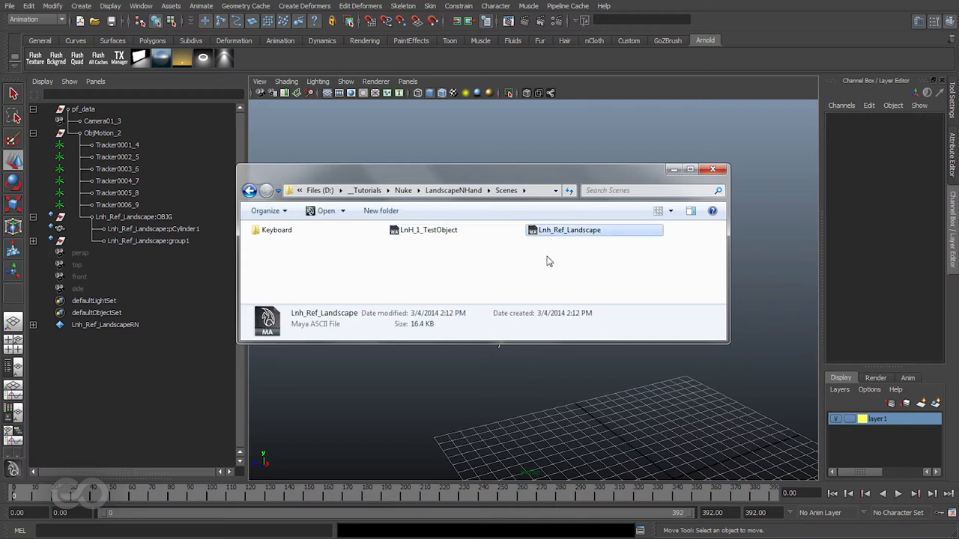
{"action": "left_click", "coordinate": [10, 6]}
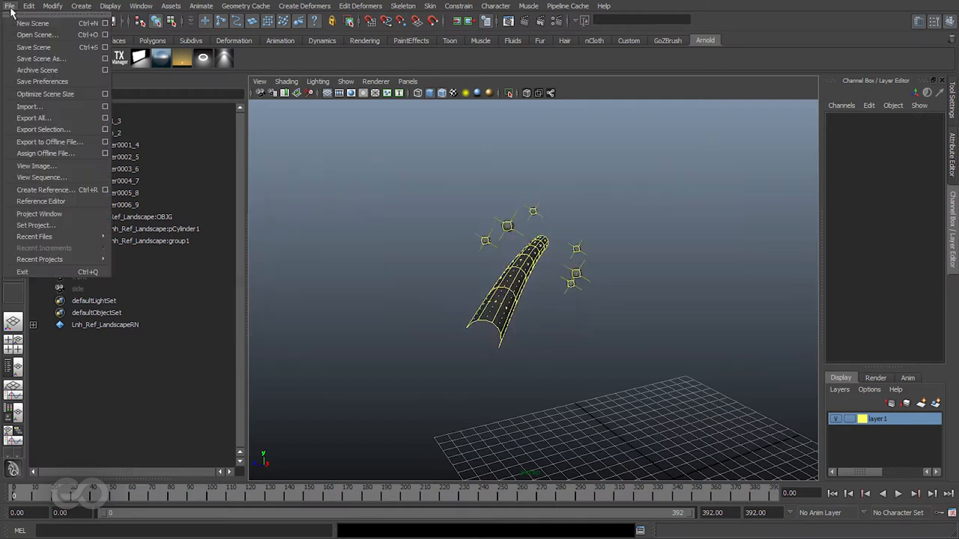
{"action": "left_click", "coordinate": [41, 201]}
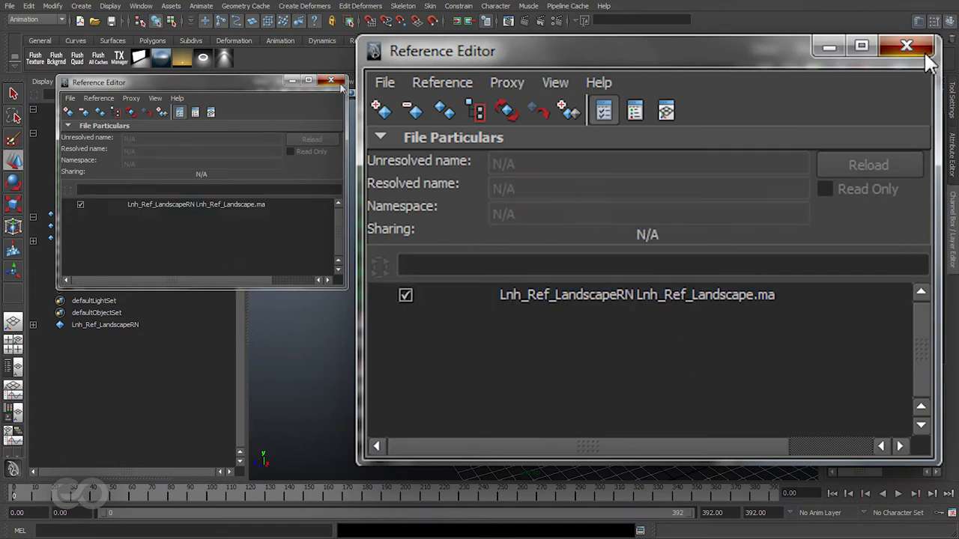
{"action": "left_click", "coordinate": [905, 46]}
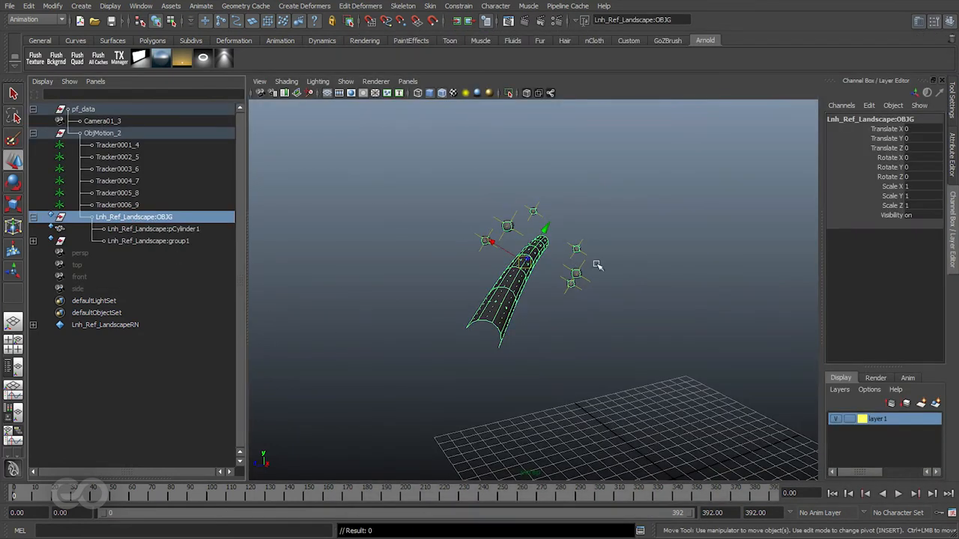
{"action": "mouse_move", "coordinate": [532, 402]}
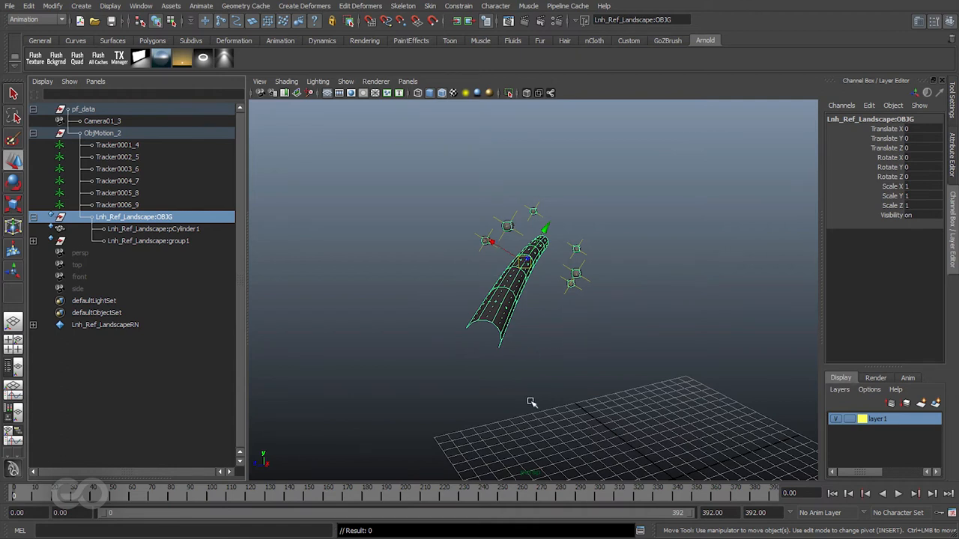
{"action": "mouse_move", "coordinate": [479, 264]}
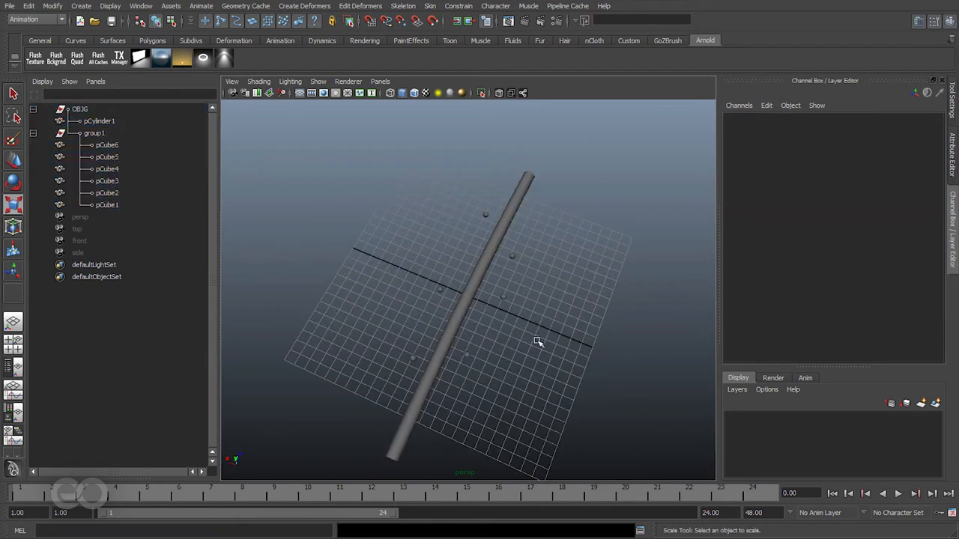
{"action": "mouse_move", "coordinate": [468, 292]}
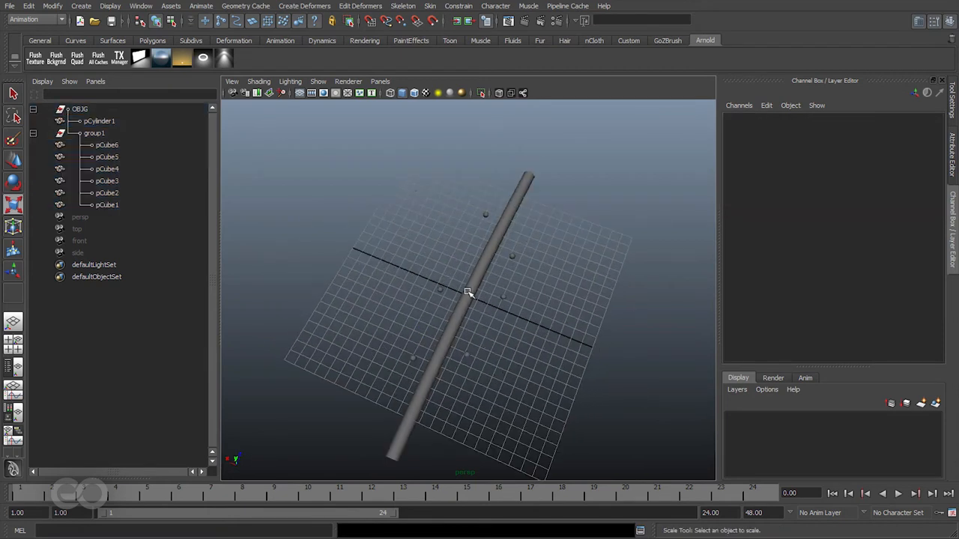
{"action": "mouse_move", "coordinate": [552, 173]}
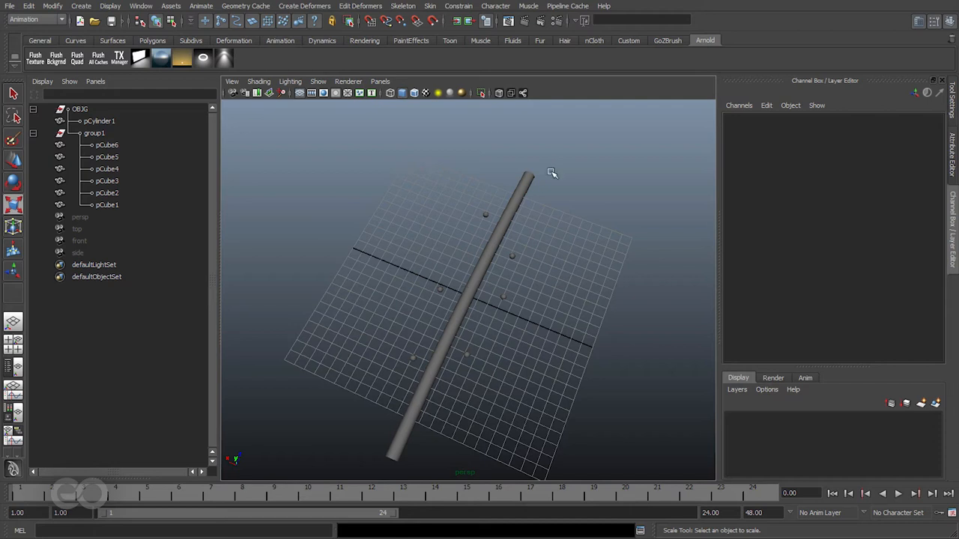
- Drag in the viewport of the opened Lnh_Ref_Landscape scene showing OBJG and six cubes
{"action": "left_click_drag", "start_coordinate": [552, 174], "coordinate": [399, 292]}
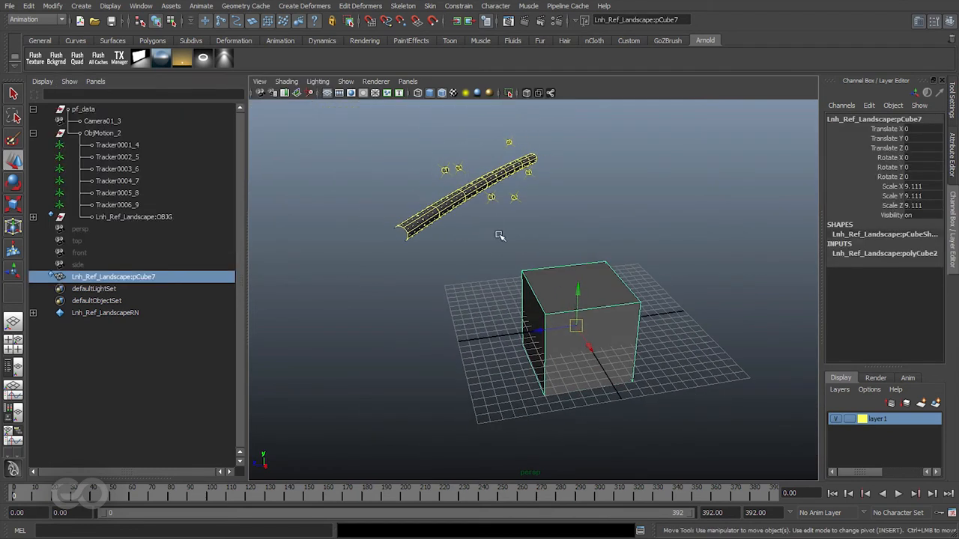
{"action": "mouse_move", "coordinate": [594, 325]}
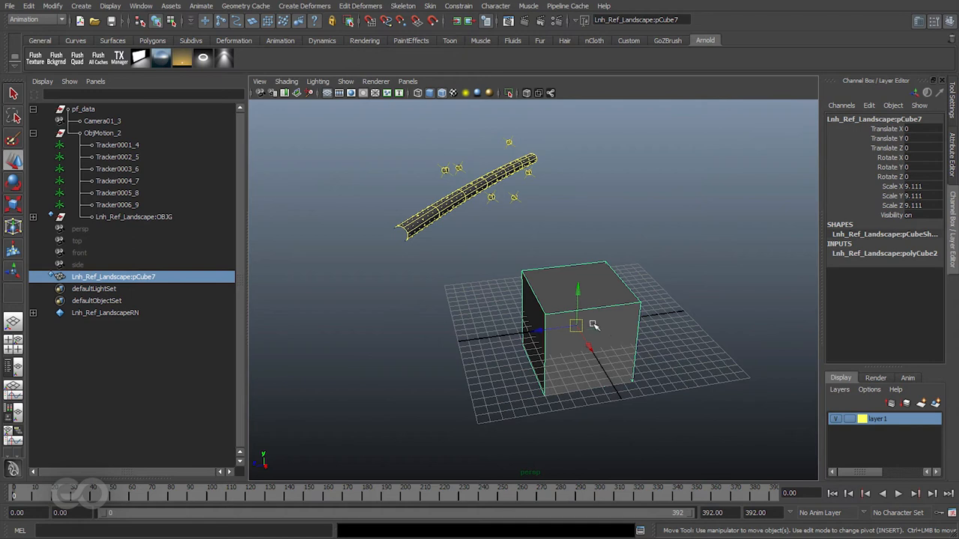
{"action": "mouse_move", "coordinate": [440, 268]}
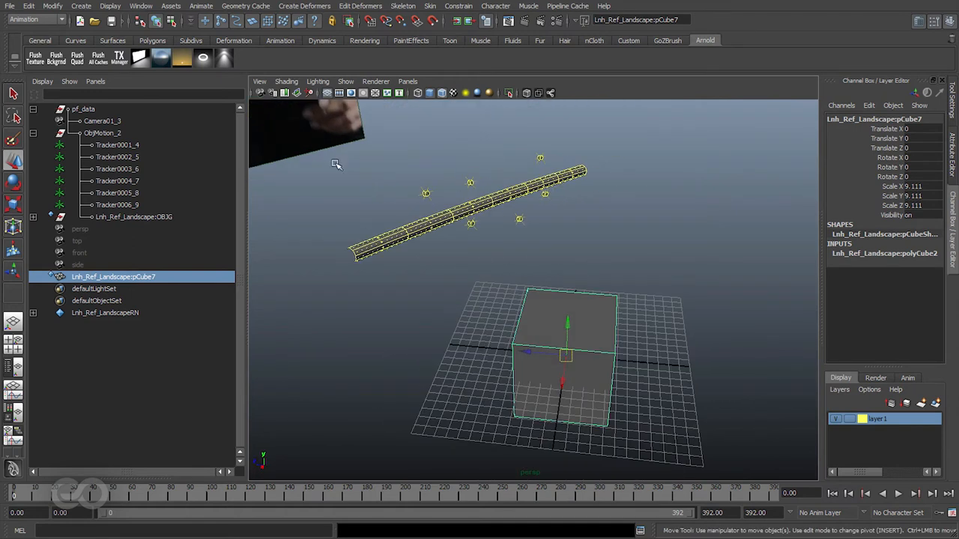
{"action": "mouse_move", "coordinate": [542, 178]}
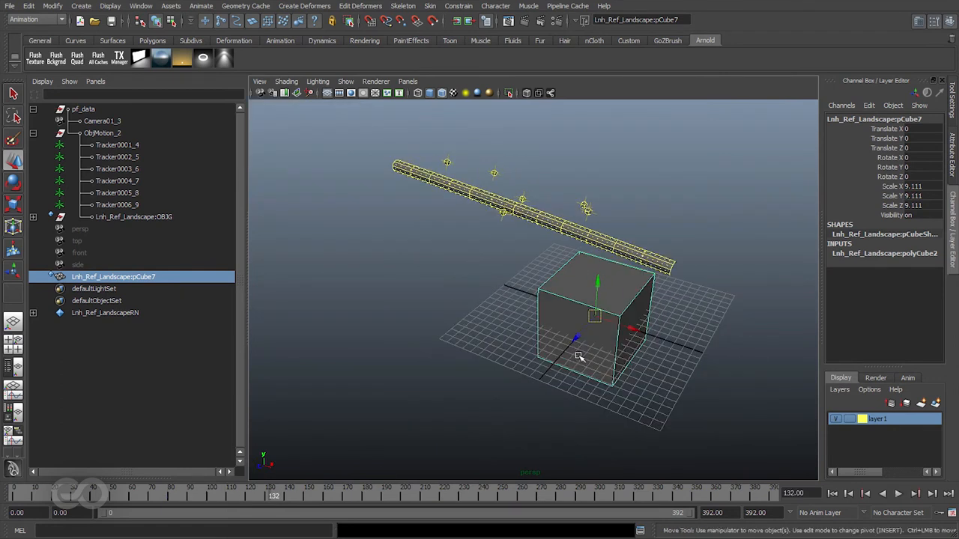
{"action": "mouse_move", "coordinate": [575, 349]}
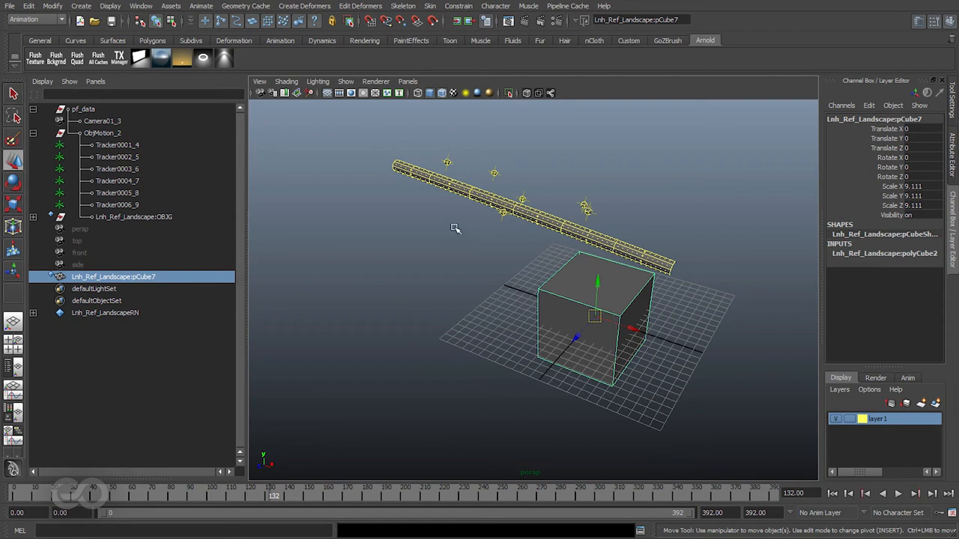
{"action": "left_click", "coordinate": [103, 133]}
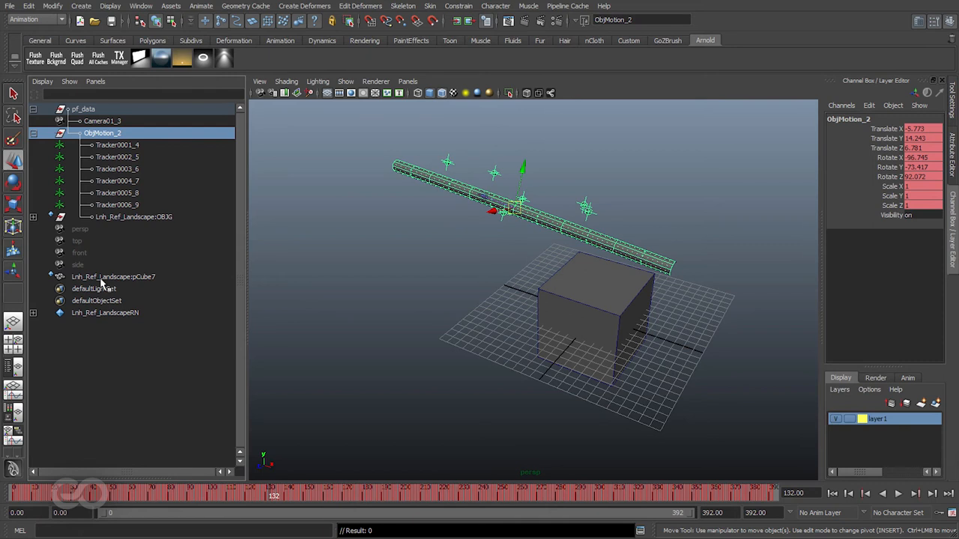
{"action": "left_click", "coordinate": [113, 277]}
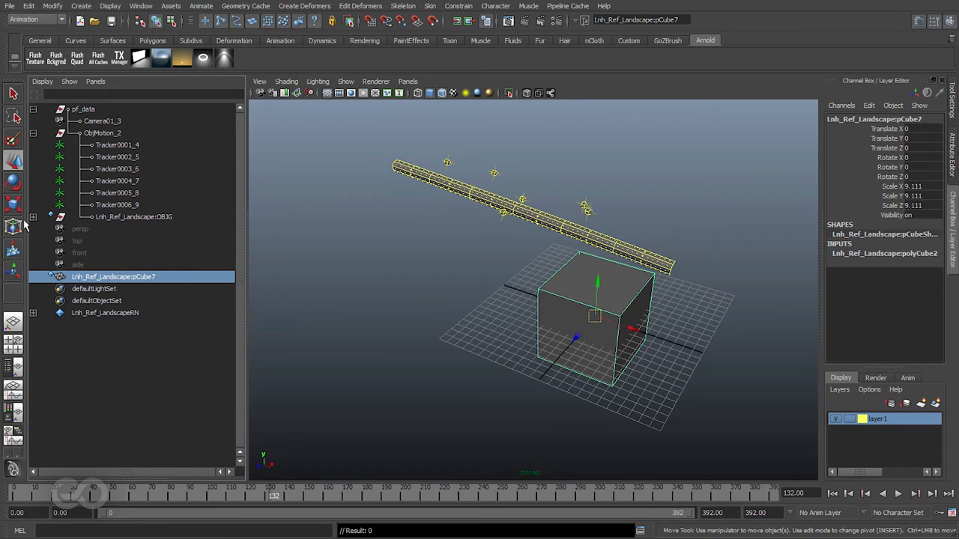
{"action": "left_click", "coordinate": [133, 217]}
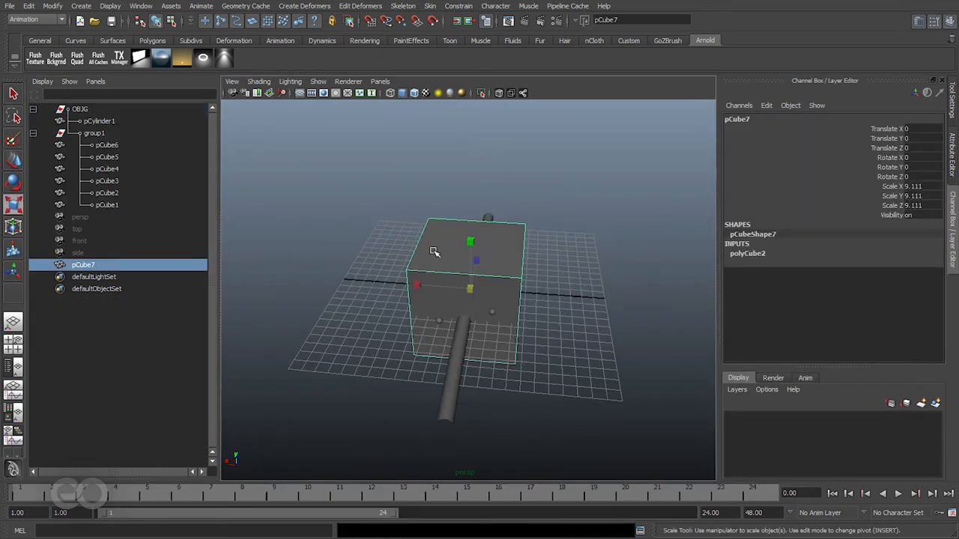
- Parent pCube7 under the OBJG group alongside the cylinder
{"action": "left_click", "coordinate": [79, 109]}
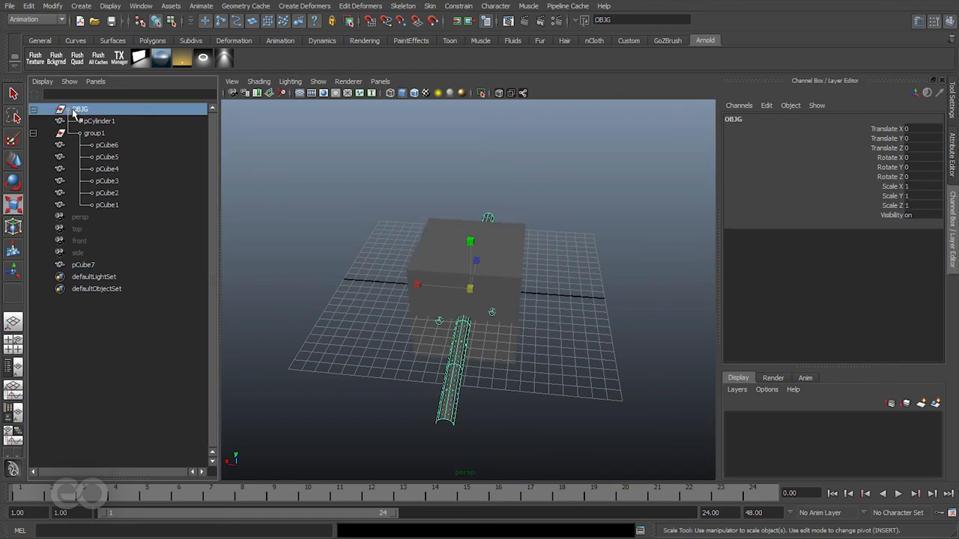
{"action": "left_click", "coordinate": [83, 264]}
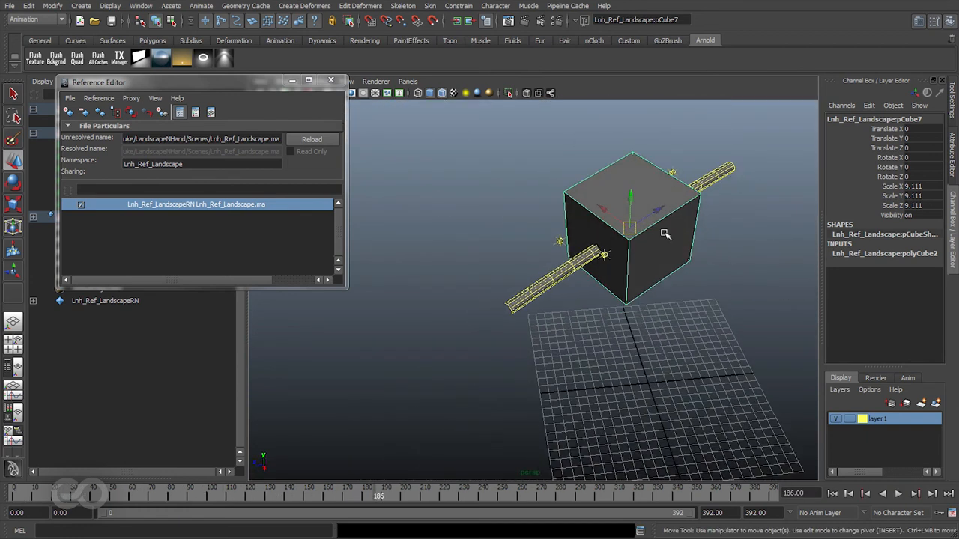
- Close the Reference Editor after reloading the Lnh_Ref_Landscape reference
{"action": "left_click", "coordinate": [329, 81]}
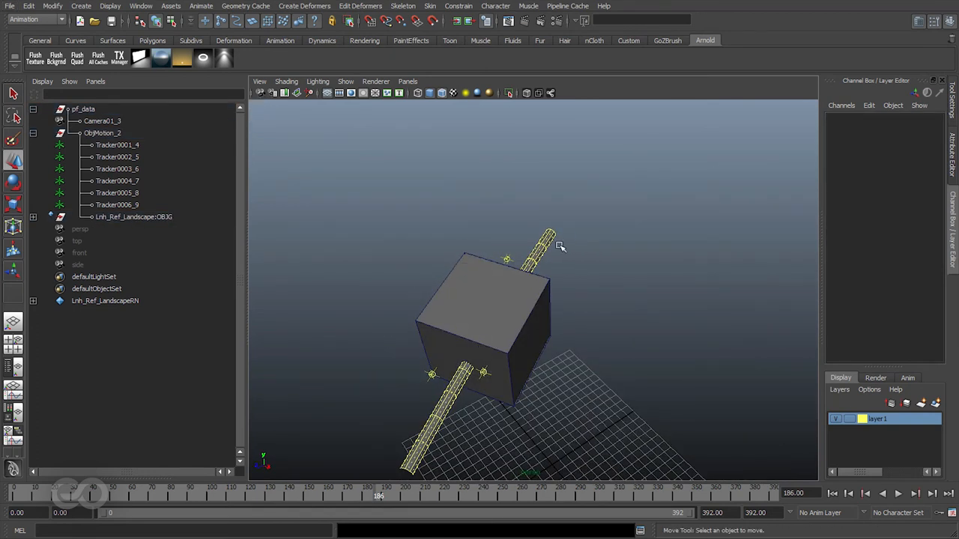
{"action": "mouse_move", "coordinate": [504, 295]}
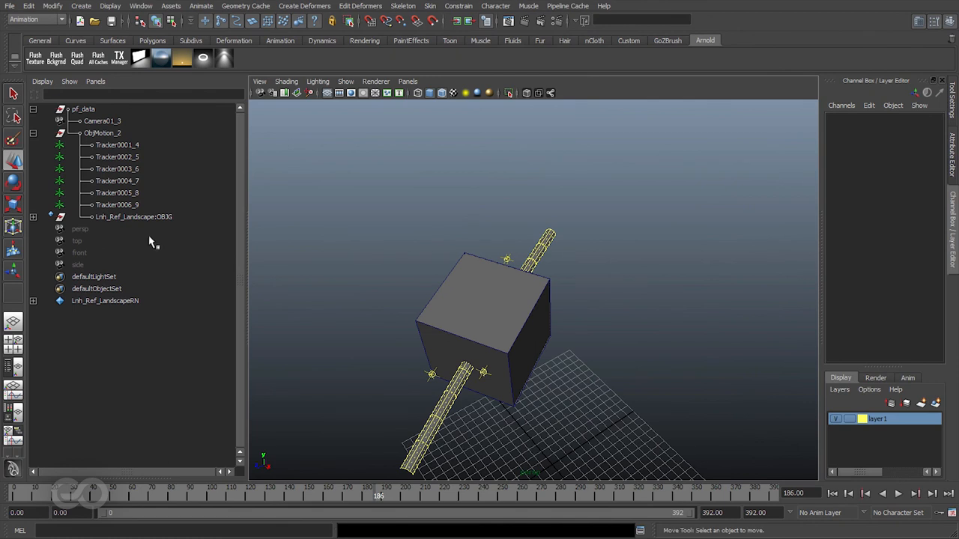
- Select pf_data with Lnh_Ref_Landscape:OBJG and open the Export Selection options
{"action": "left_click", "coordinate": [134, 216]}
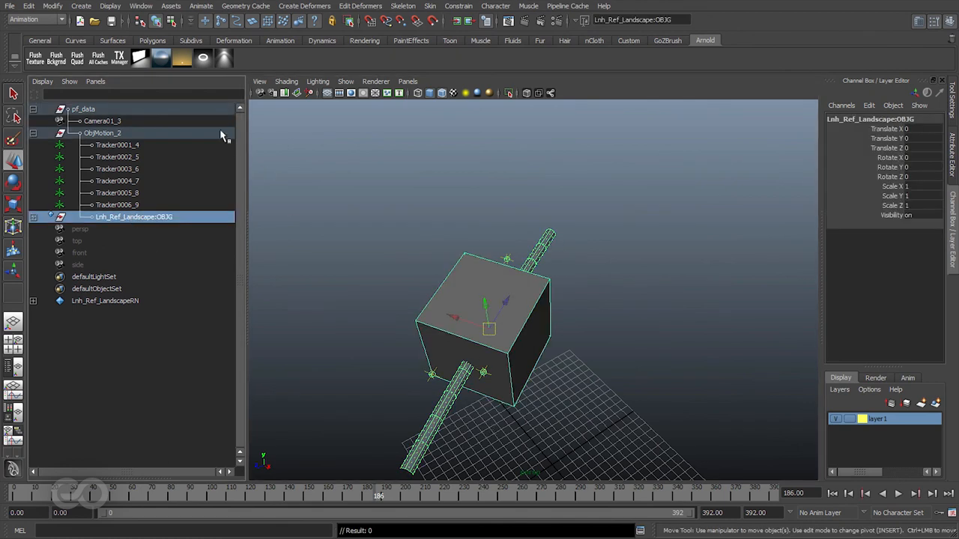
{"action": "left_click", "coordinate": [9, 6]}
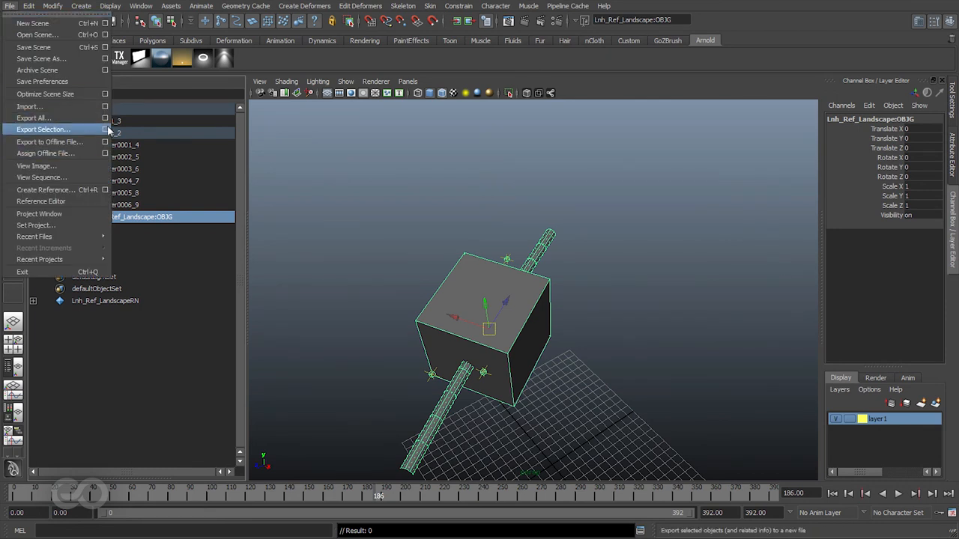
{"action": "left_click", "coordinate": [105, 129]}
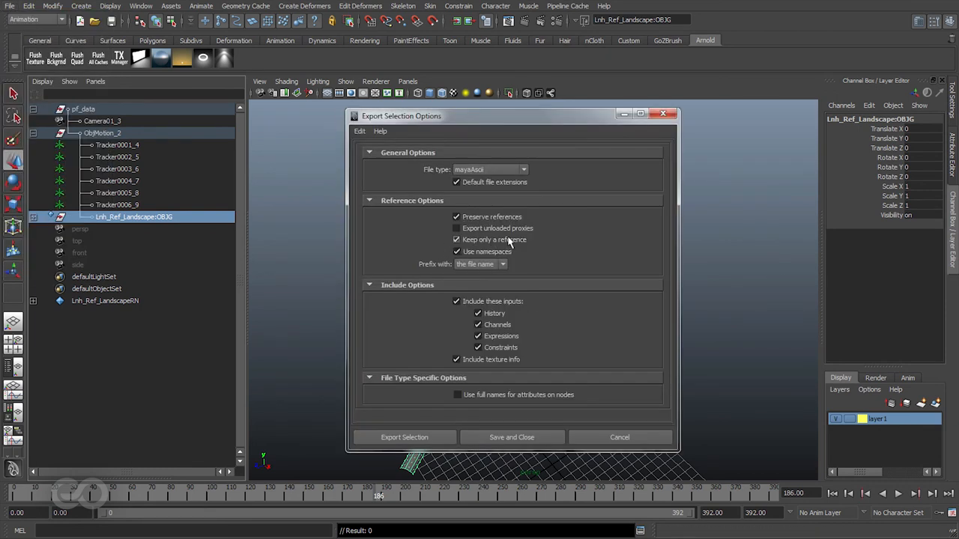